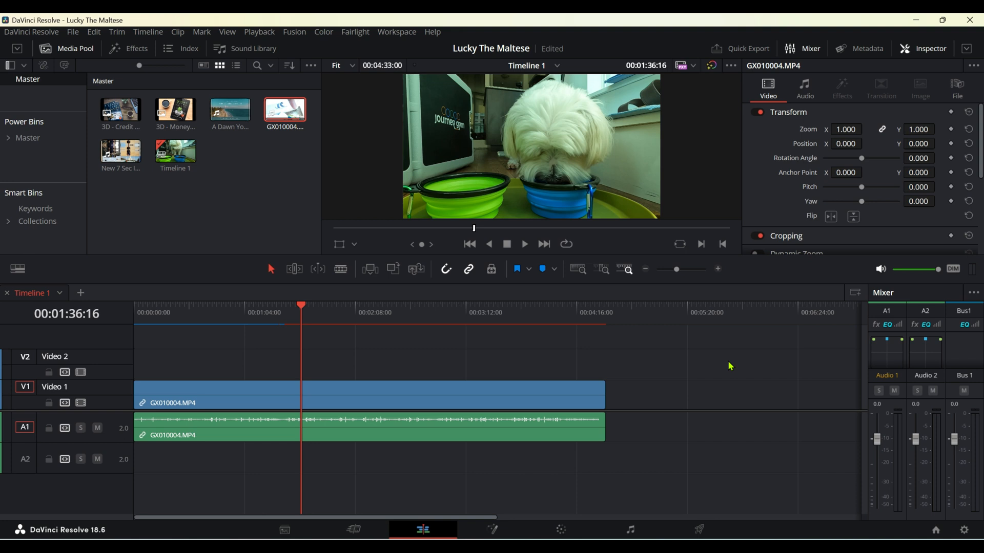
mouse_move(374, 291)
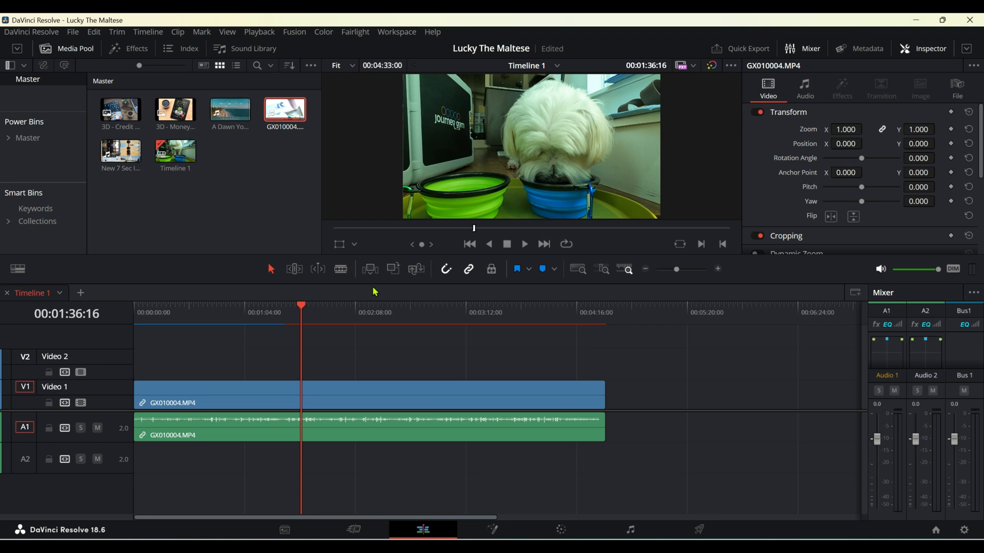
mouse_move(563, 346)
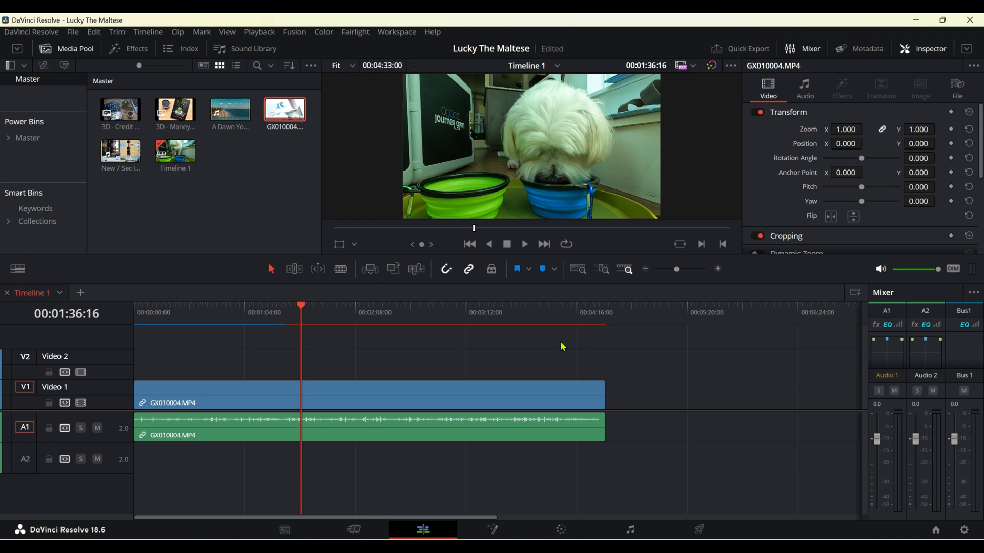
mouse_move(578, 347)
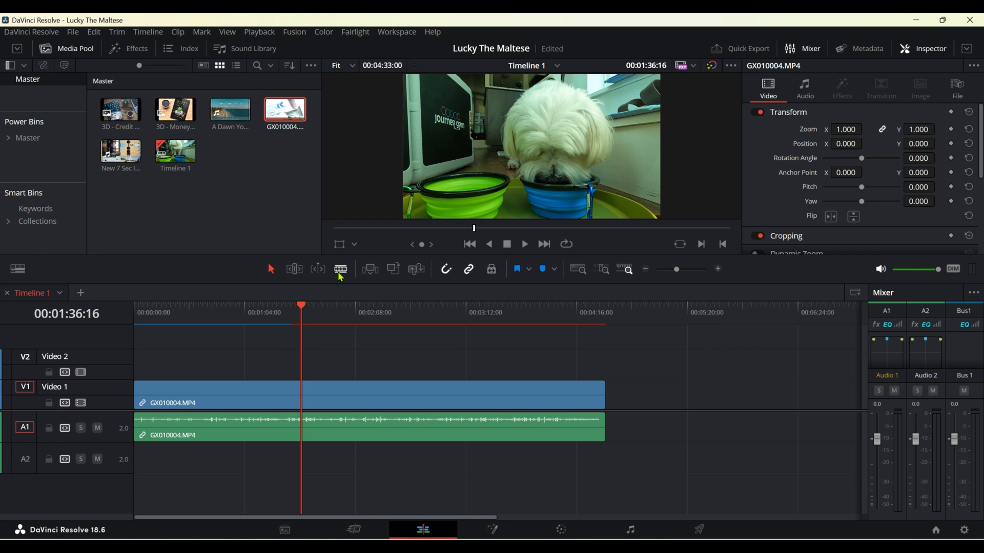
mouse_move(341, 272)
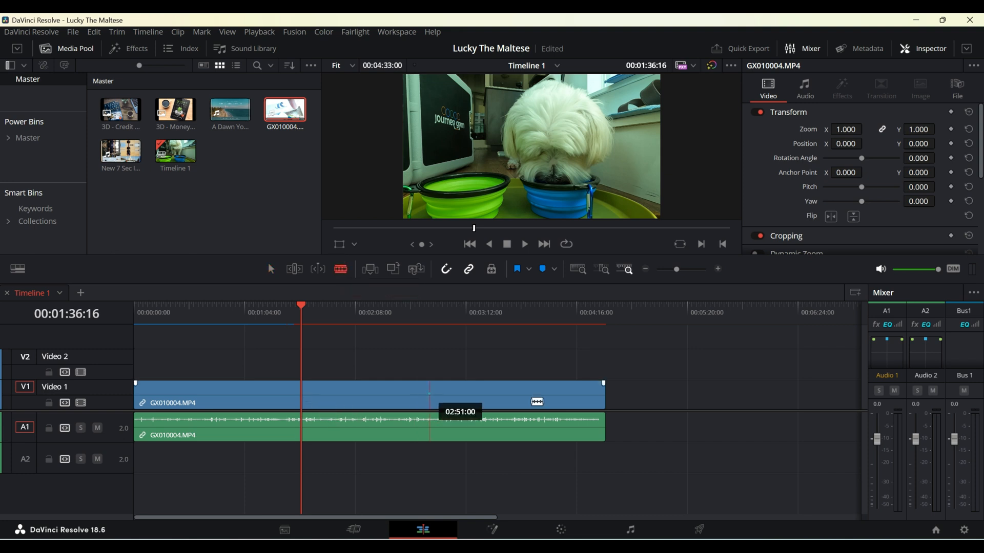
Split the GX010004 dog clip at about 02:51, then go back to the Selection tool
click(427, 392)
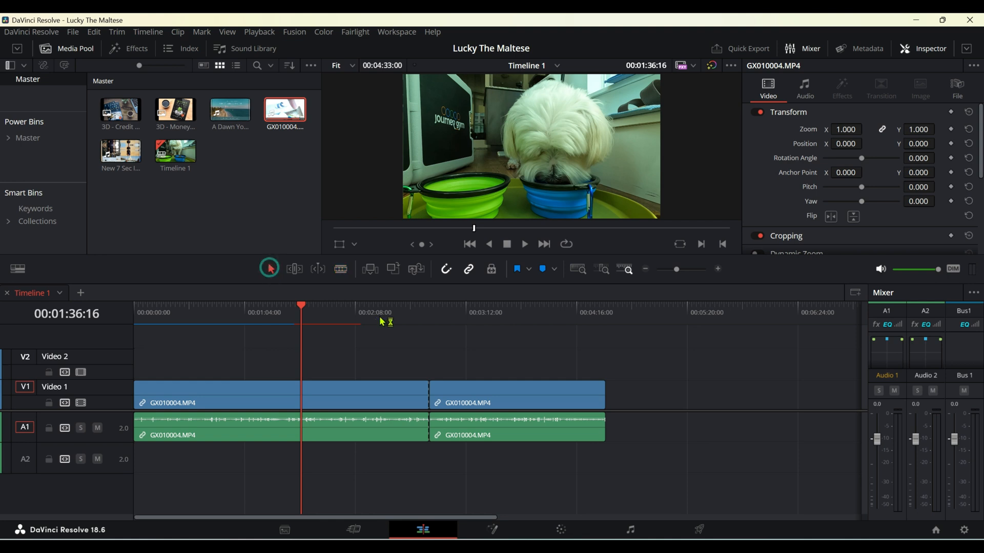
click(514, 395)
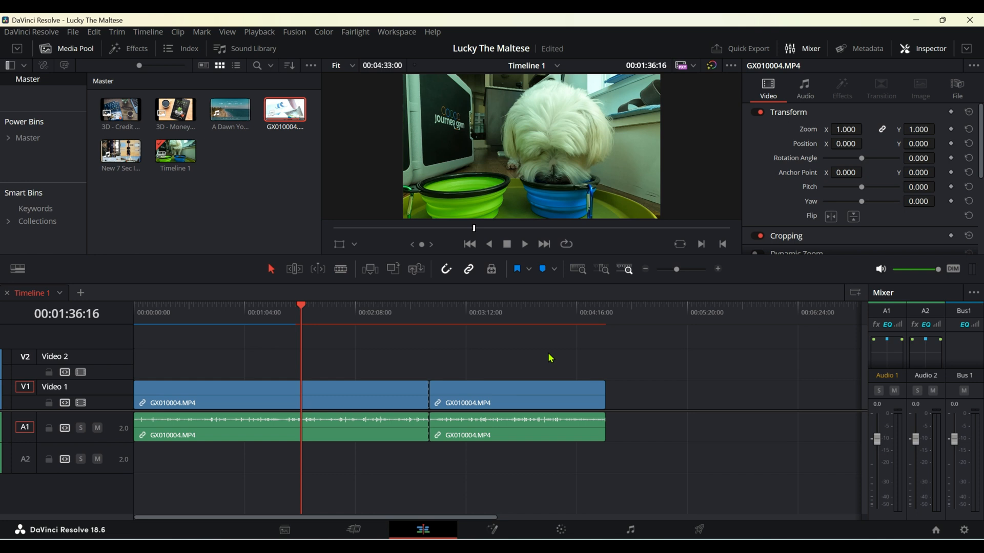
mouse_move(533, 342)
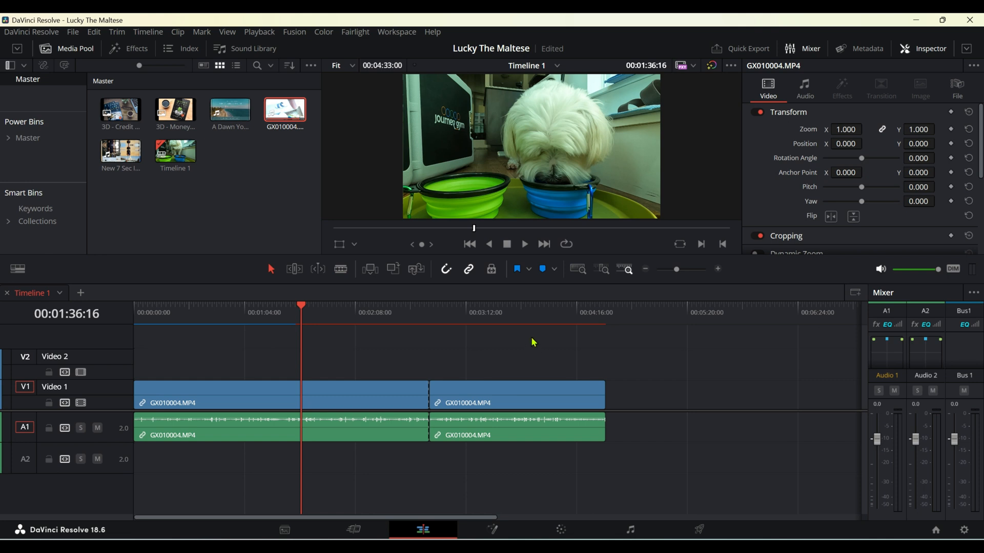
mouse_move(529, 349)
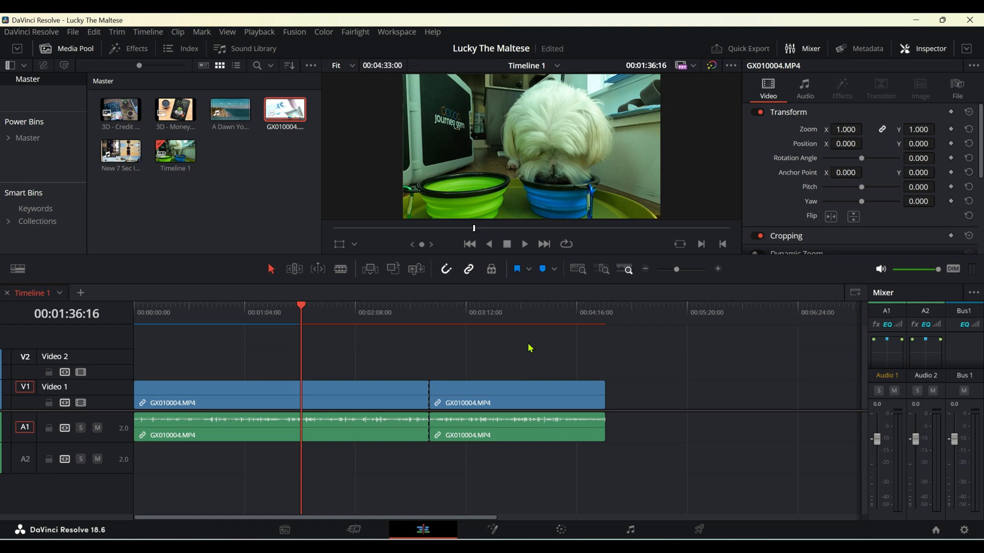
mouse_move(518, 337)
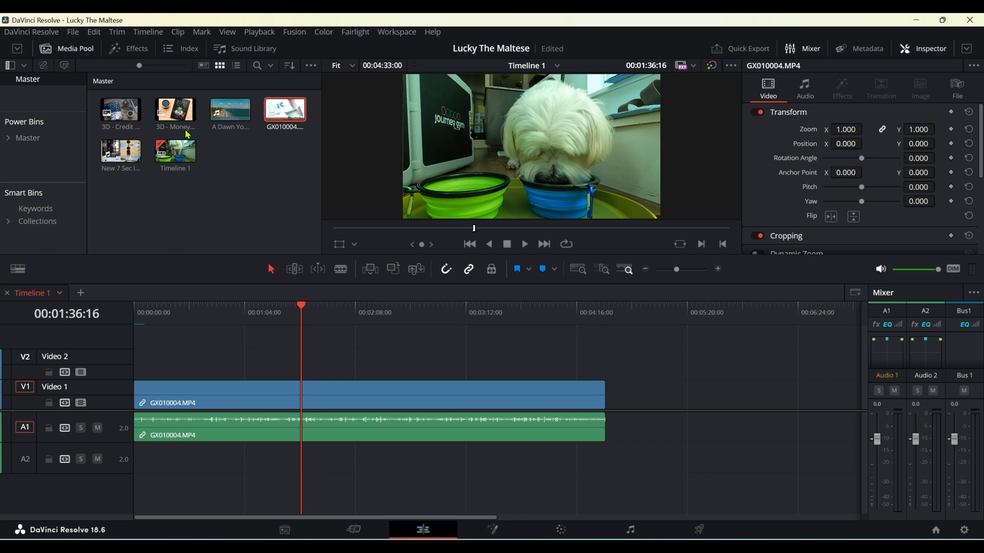
Open the DaVinci Resolve application menu to reach Keyboard Customization
click(28, 32)
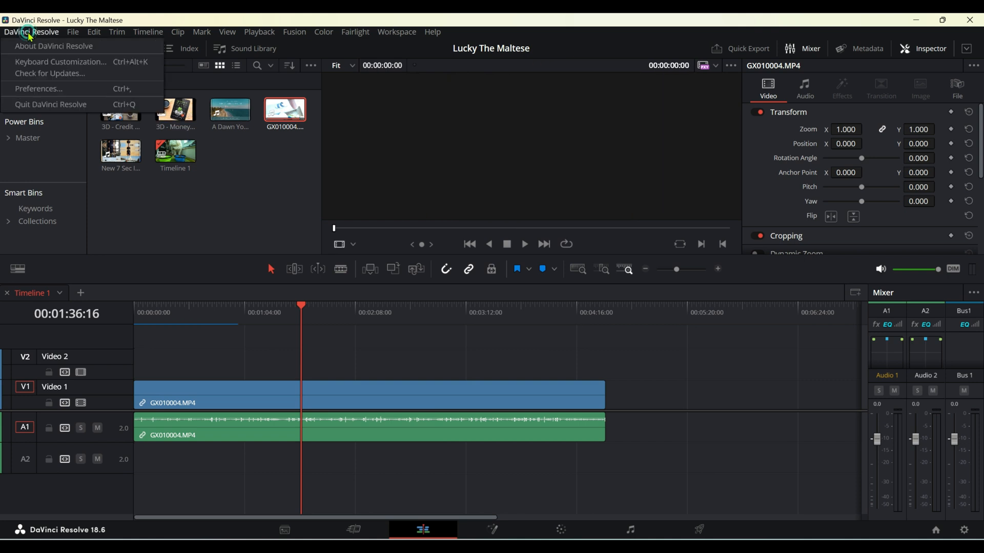
mouse_move(51, 64)
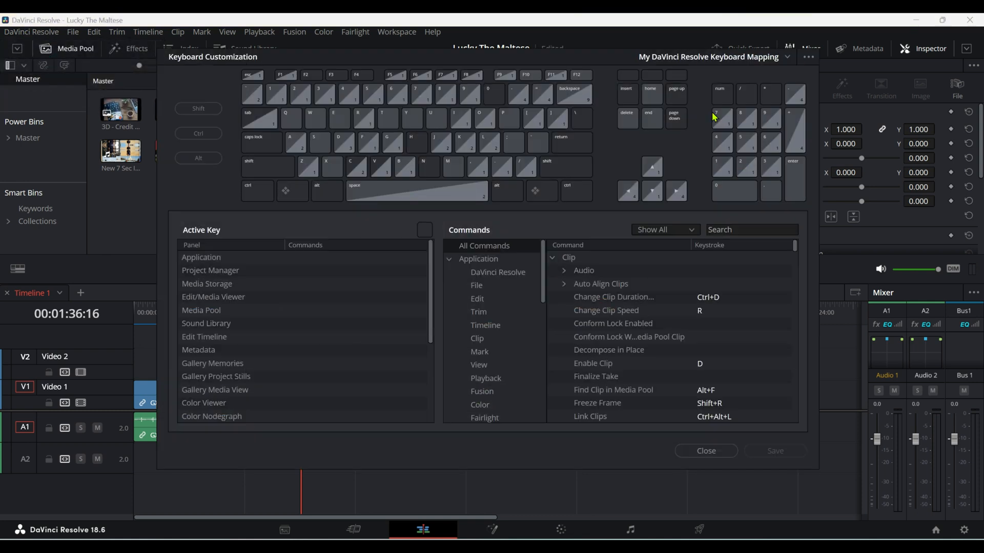
mouse_move(582, 131)
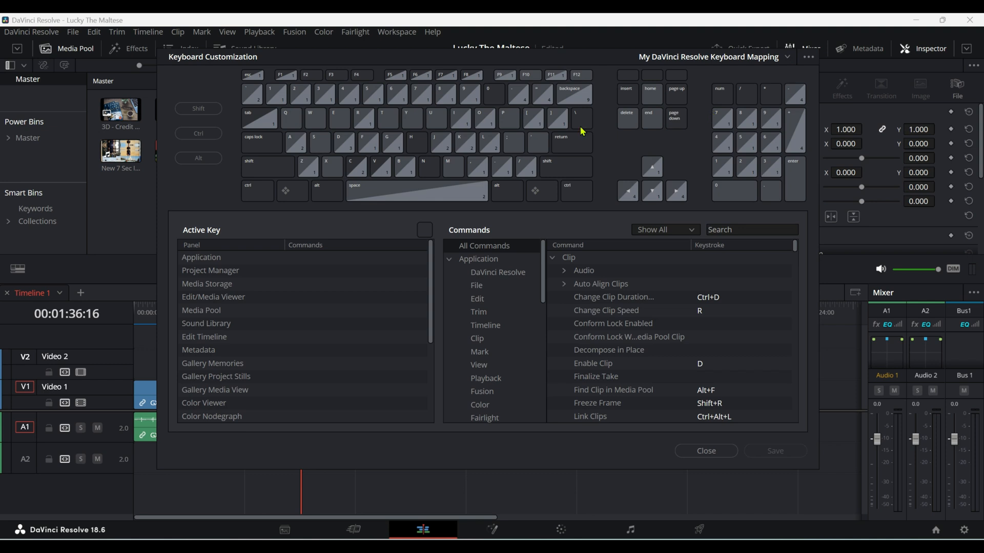
click(613, 297)
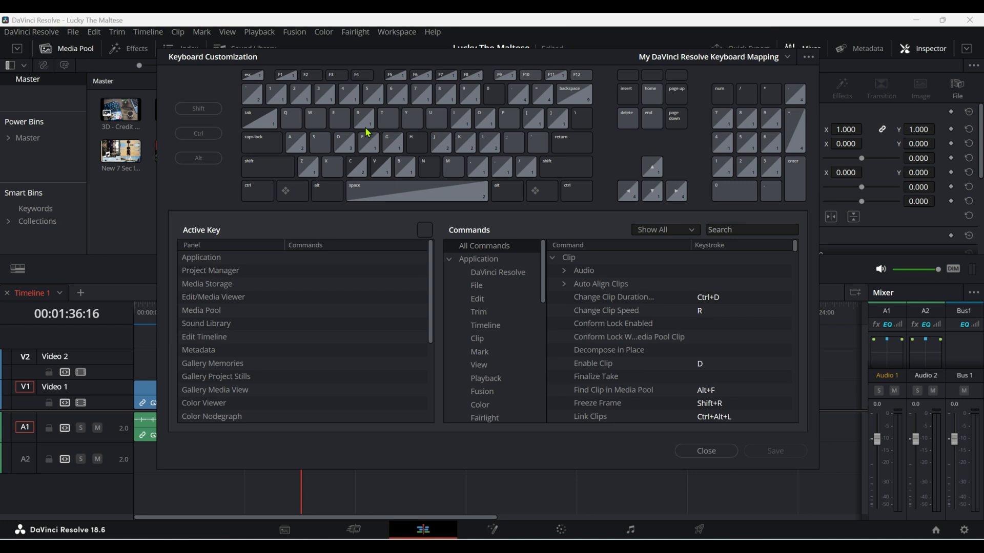
mouse_move(440, 145)
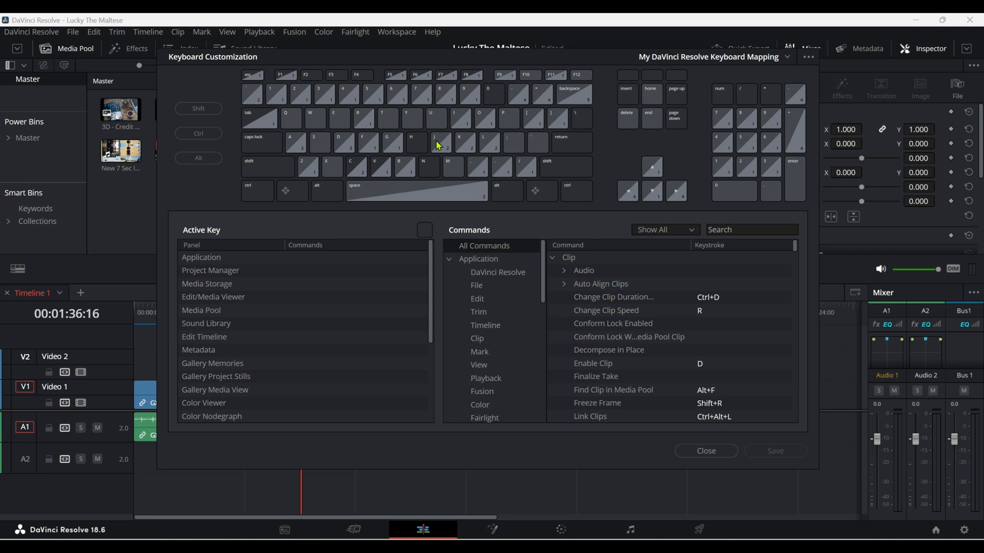
mouse_move(493, 147)
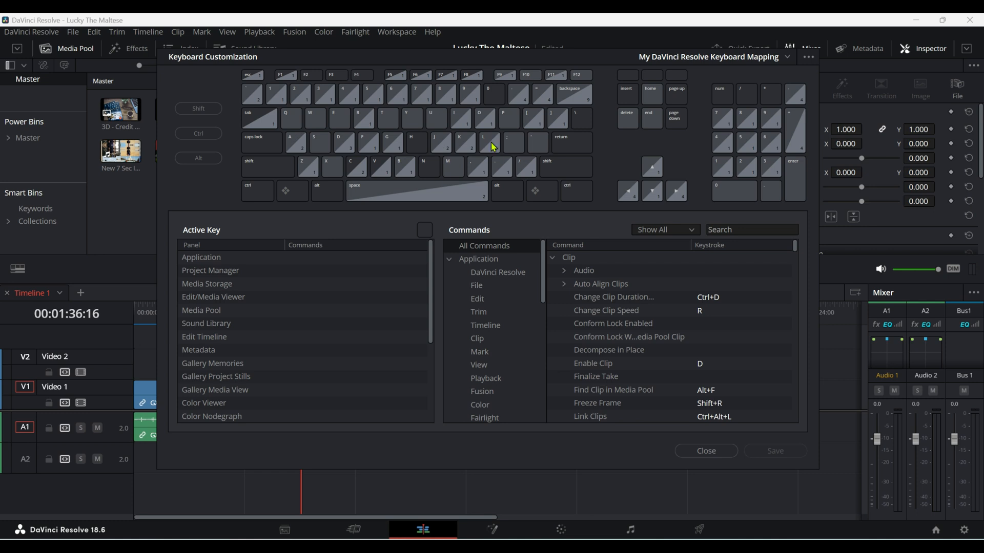
mouse_move(427, 167)
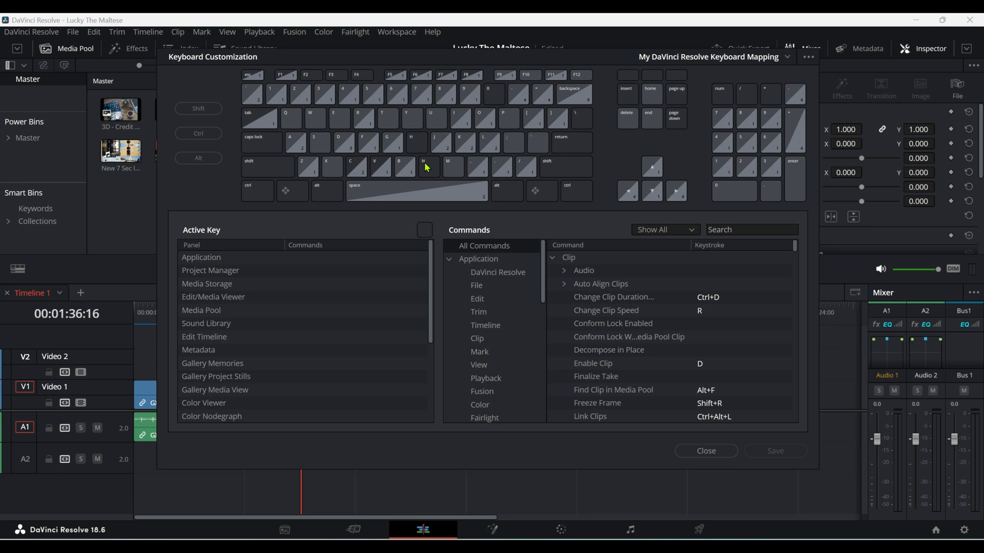
mouse_move(454, 172)
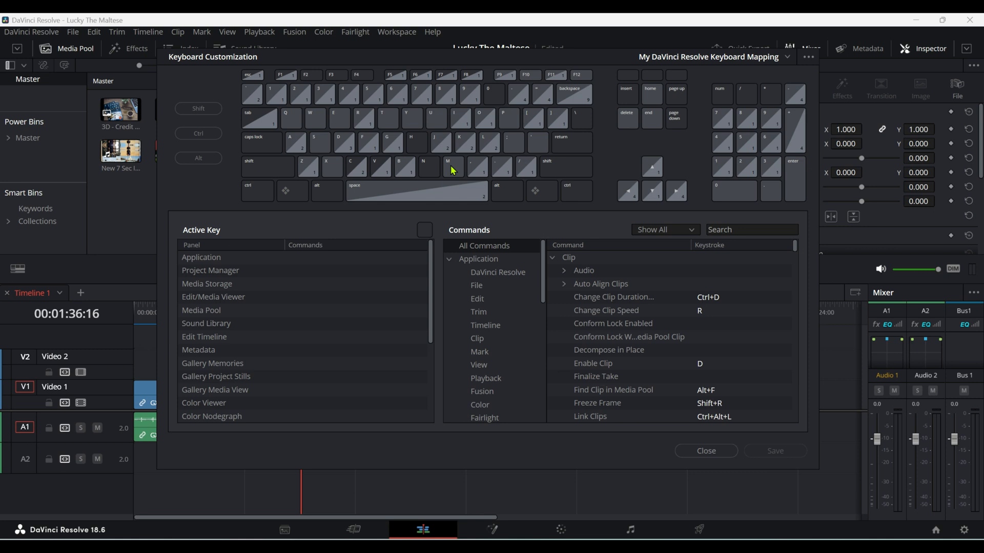
mouse_move(501, 175)
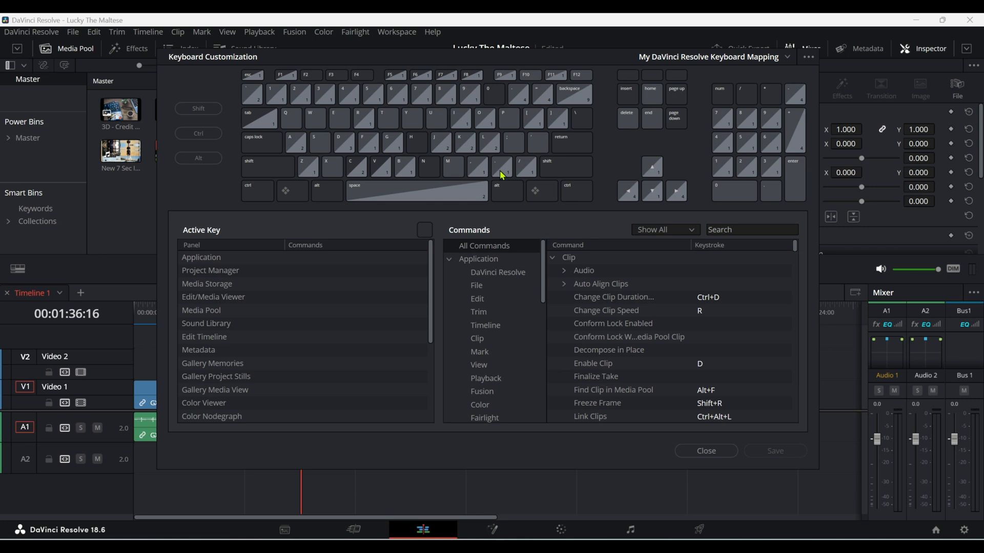
click(750, 229)
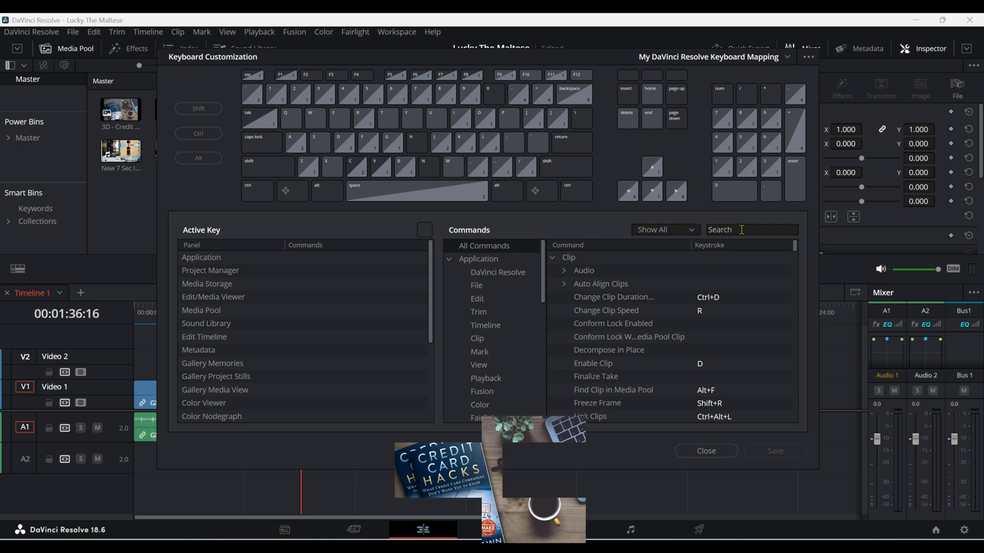
Search commands for 'razor' to set W on Timeline > Razor, then clear the search
click(752, 229)
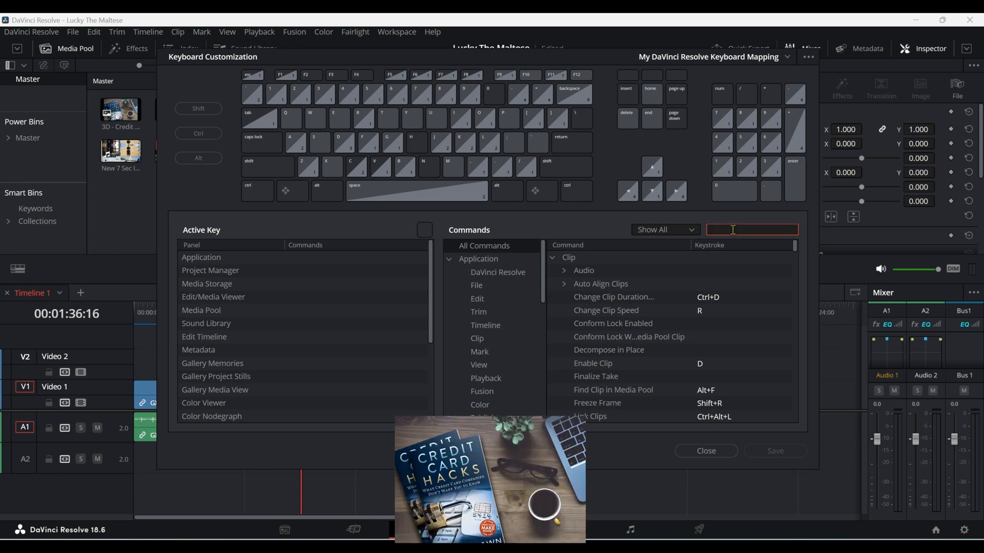
text(razor)
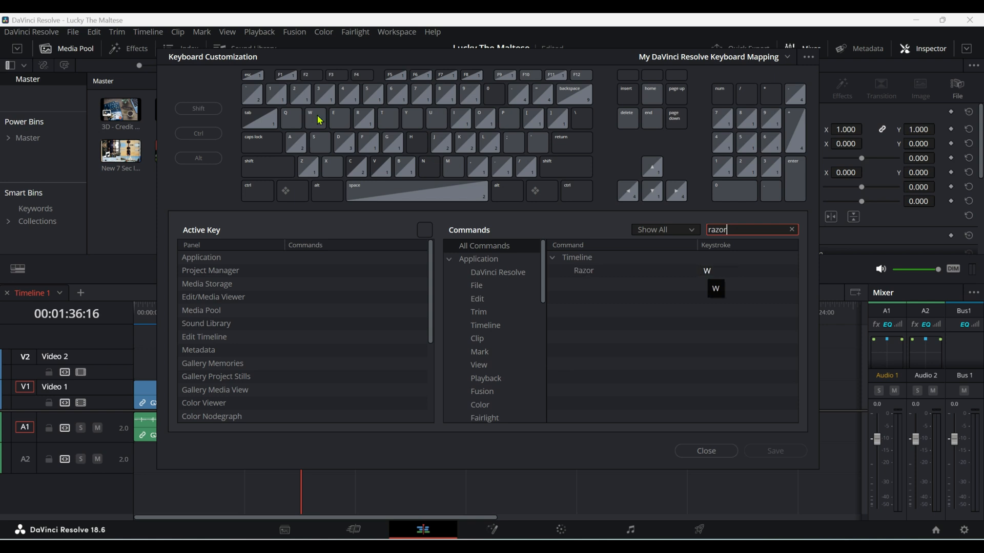
click(791, 229)
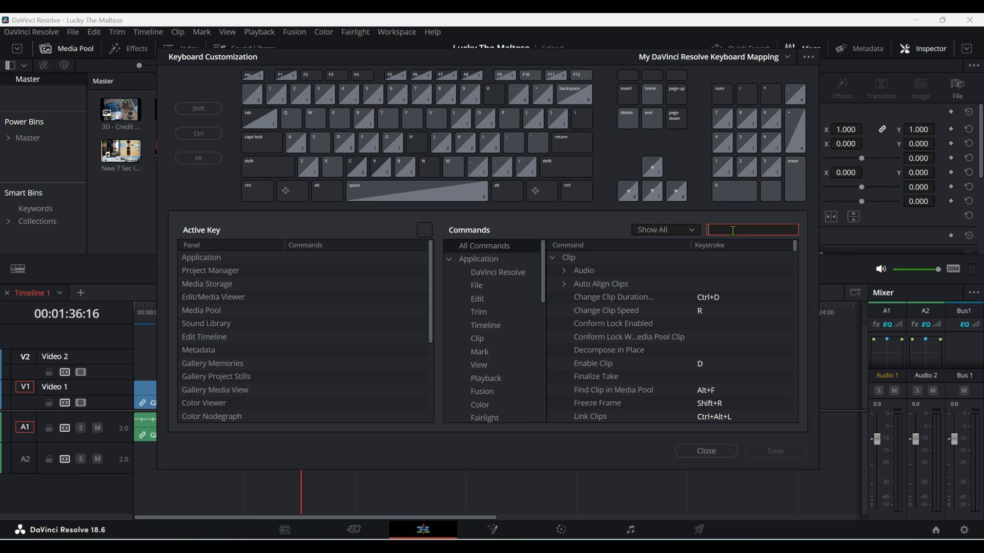
Check Ripple Start to Playhead uses Q, and set E for Ripple End to Playhead
text(start to playhead)
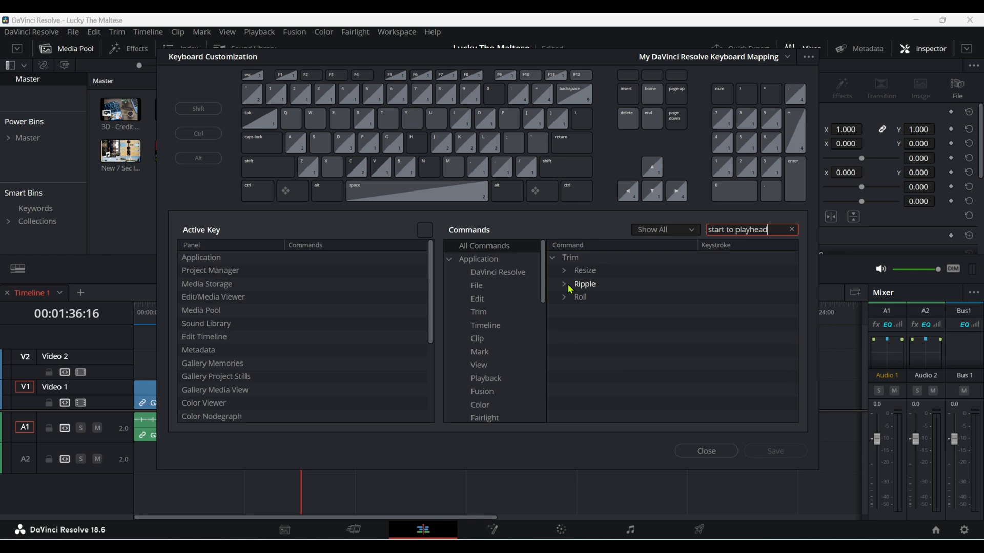
click(563, 284)
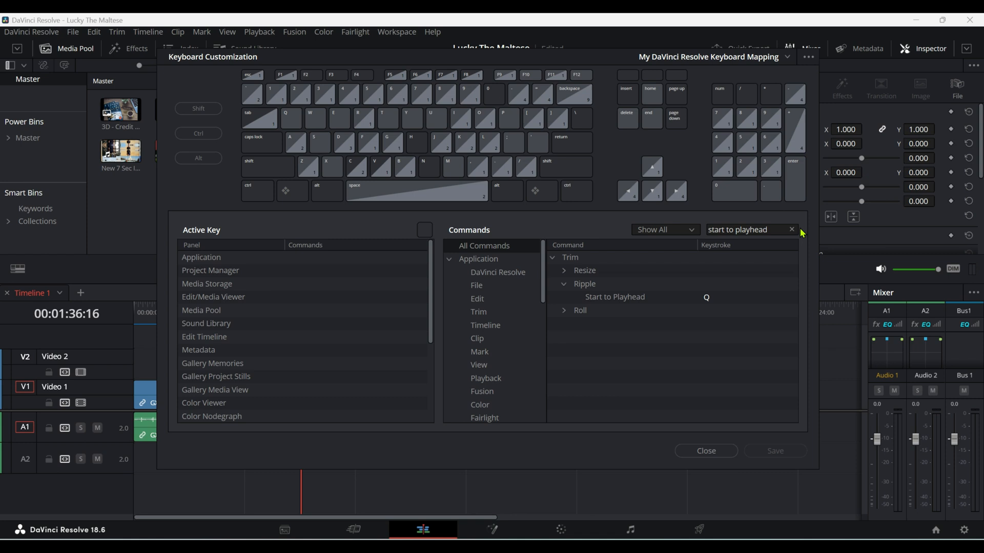
click(792, 230)
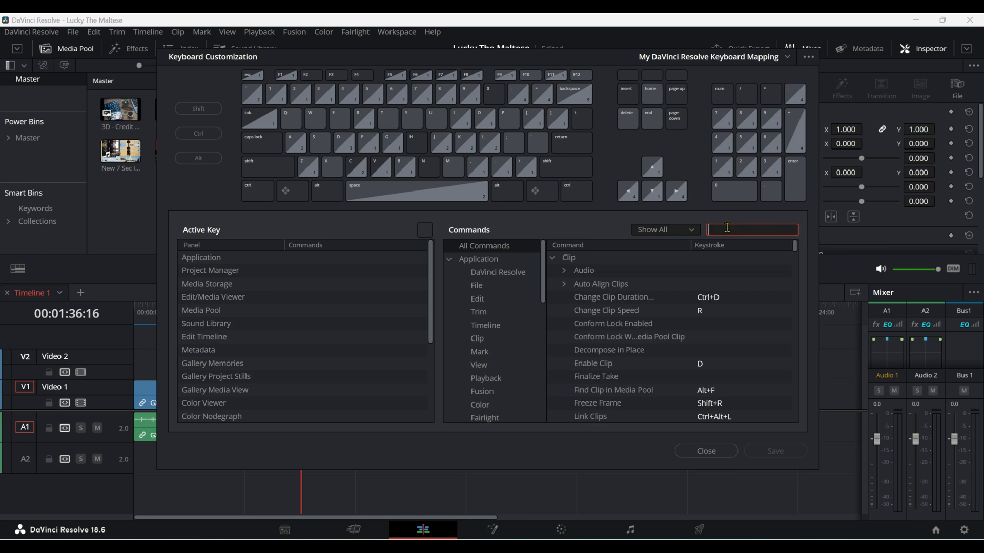
text(end to playhead)
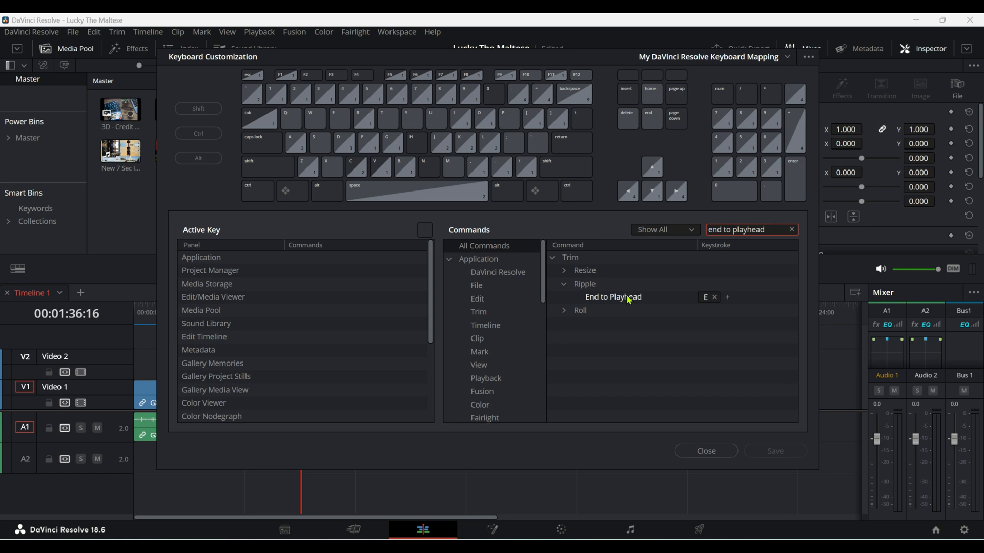
click(714, 297)
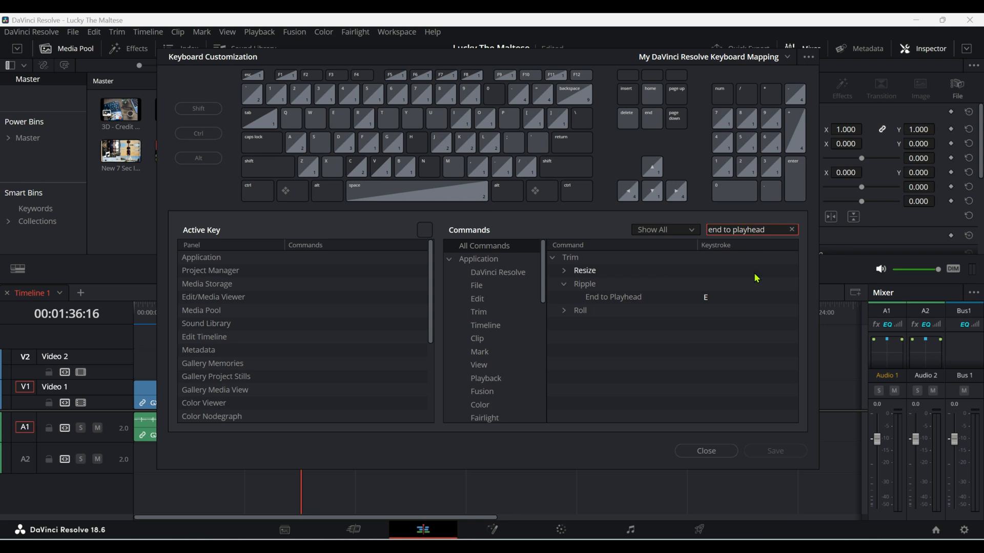
mouse_move(799, 254)
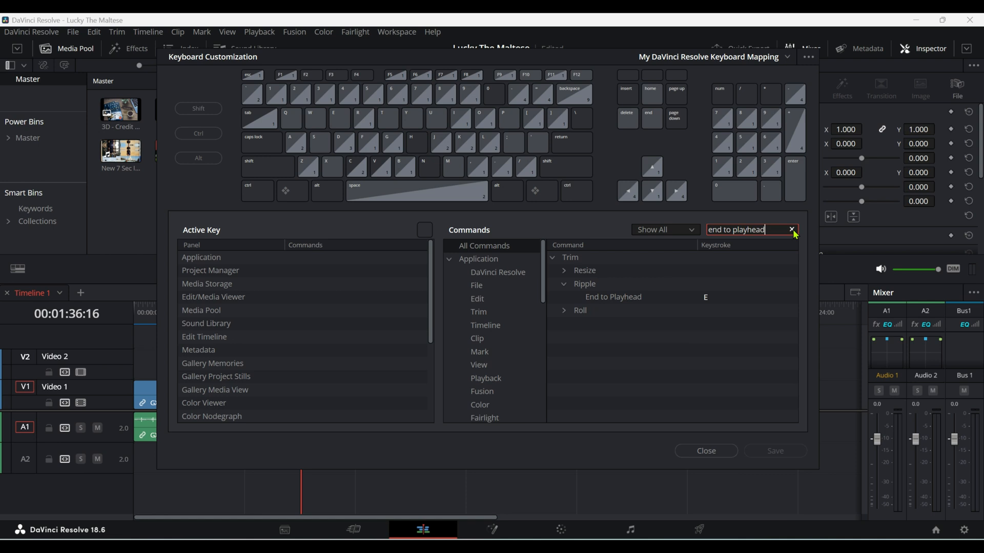
click(705, 451)
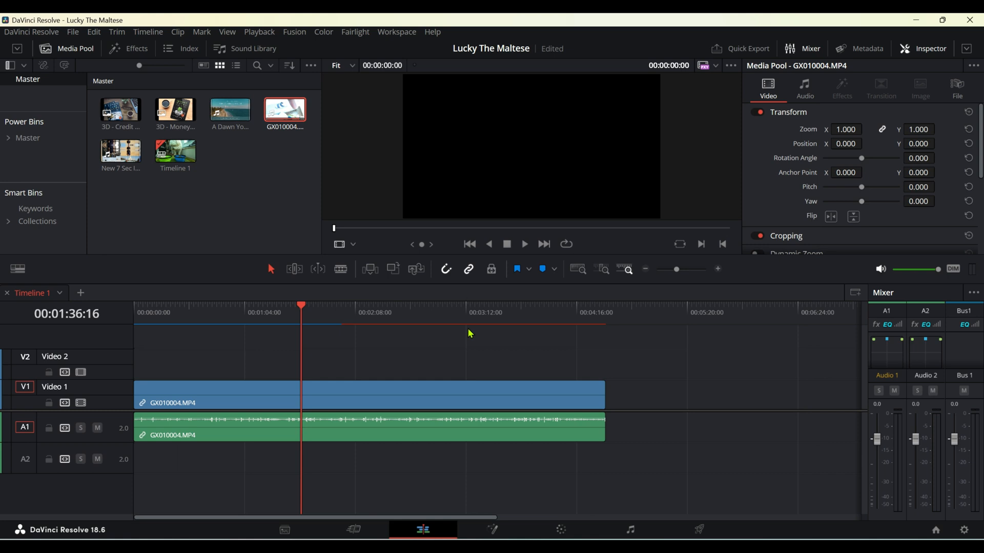
mouse_move(351, 276)
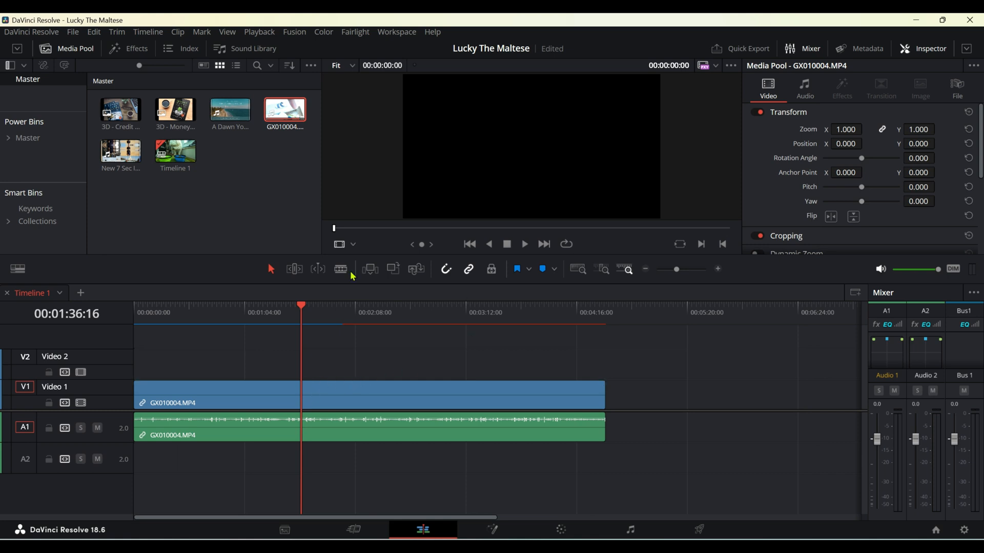
mouse_move(344, 293)
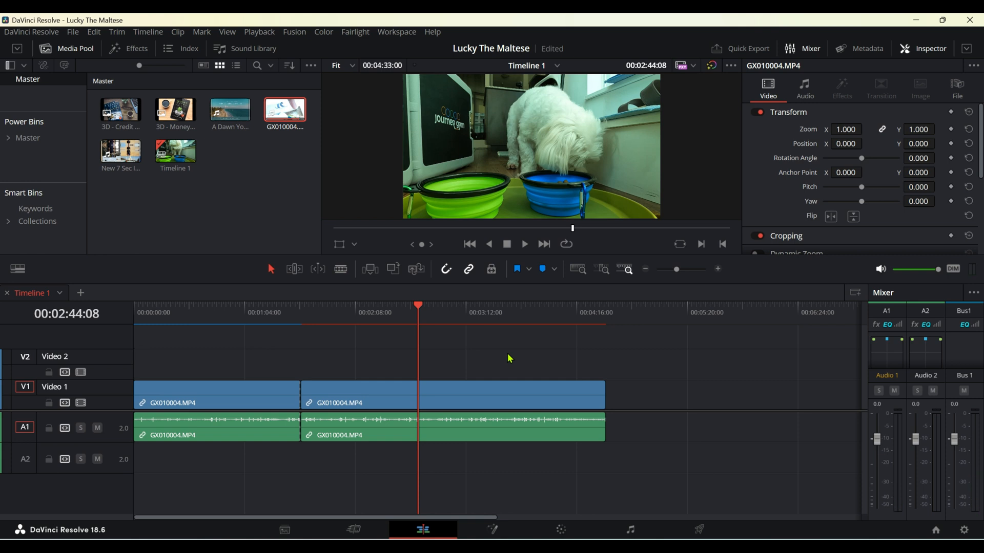
Select the second dog clip, ripple-trim its start at 2:44:08, and play back the timeline
click(379, 399)
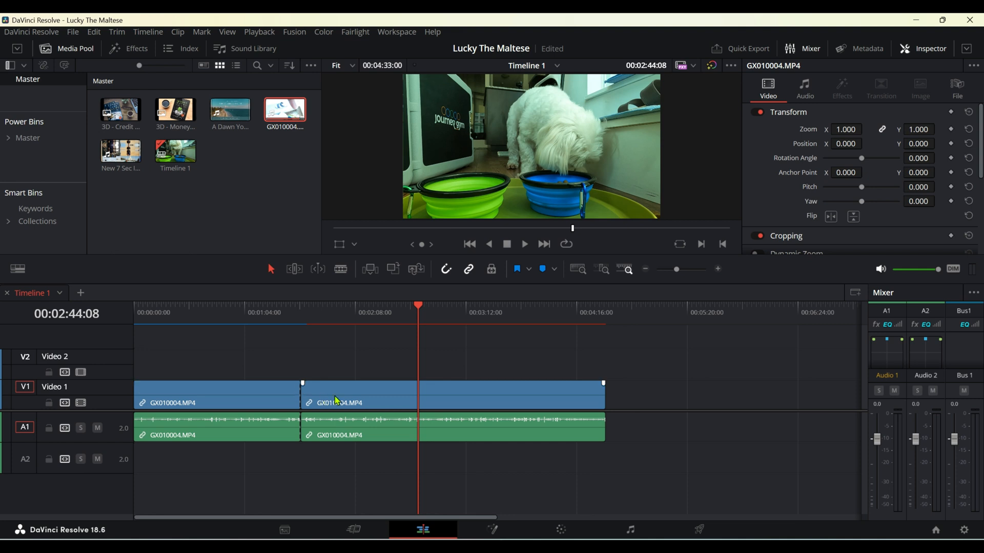
mouse_move(416, 401)
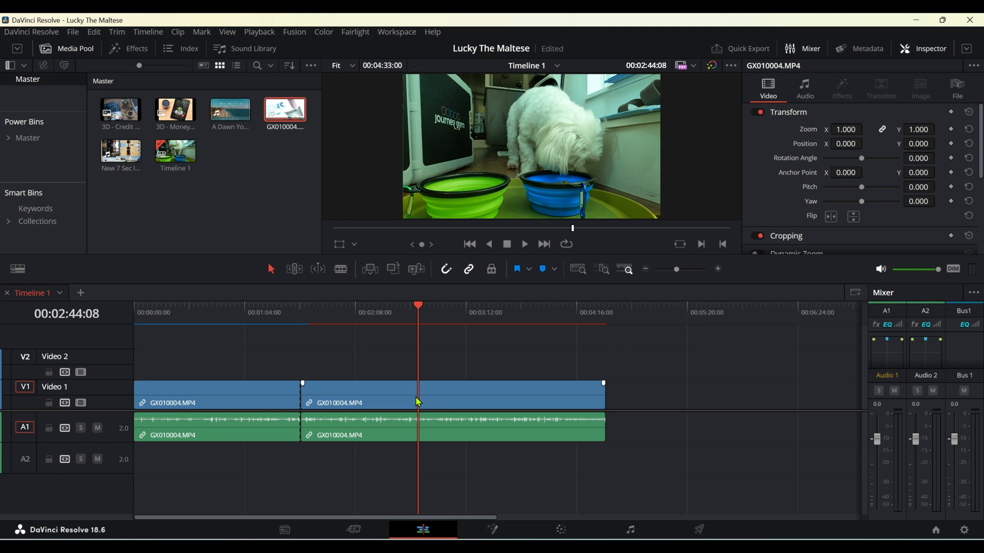
mouse_move(422, 404)
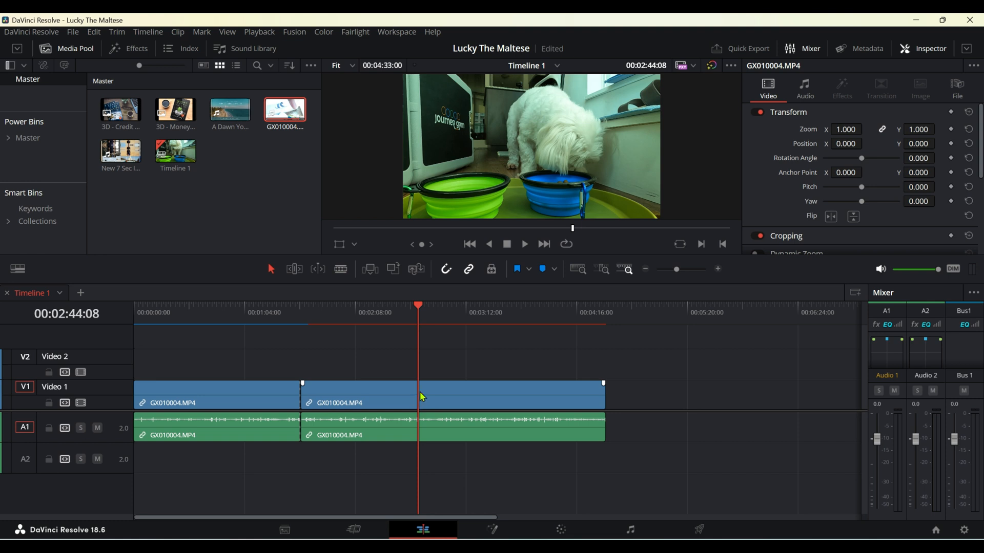
mouse_move(413, 407)
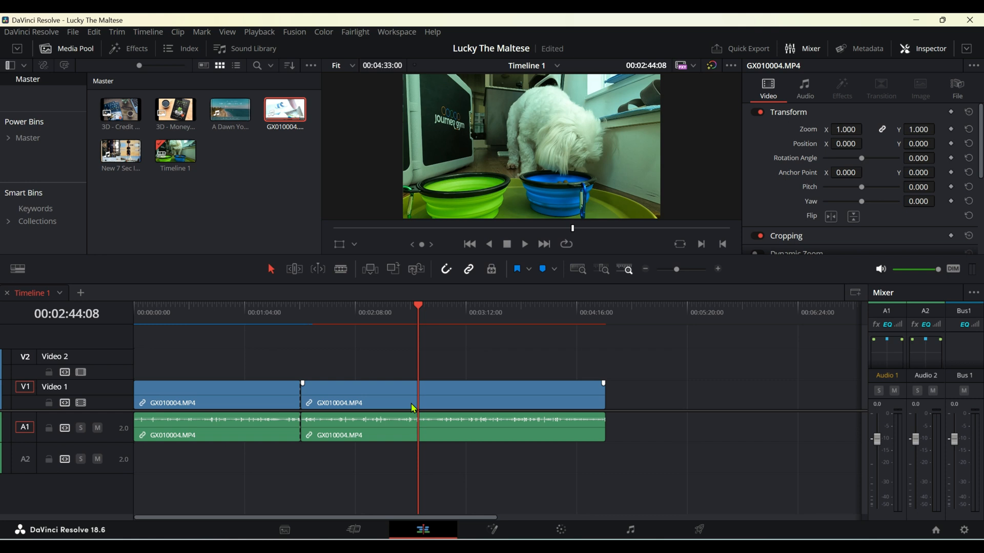
mouse_move(419, 421)
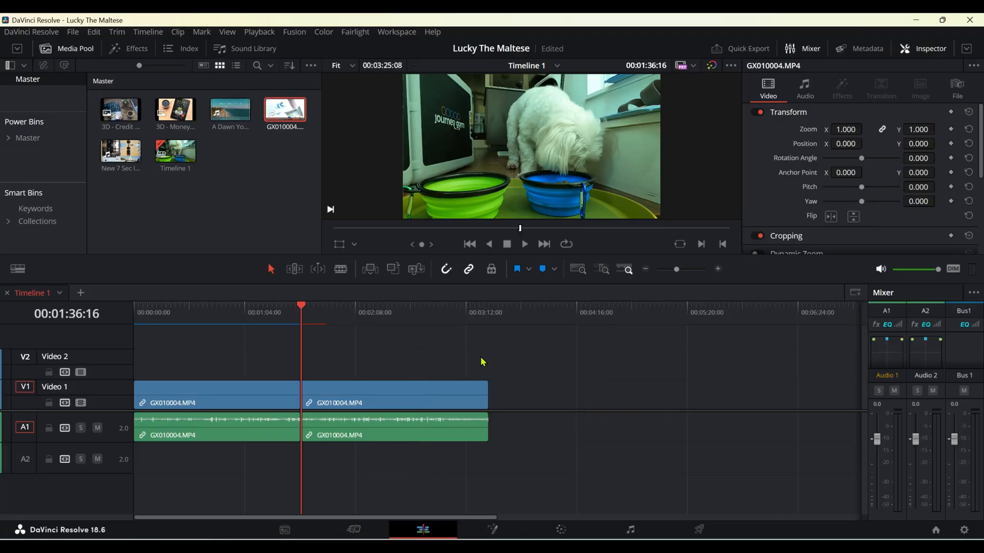
click(524, 245)
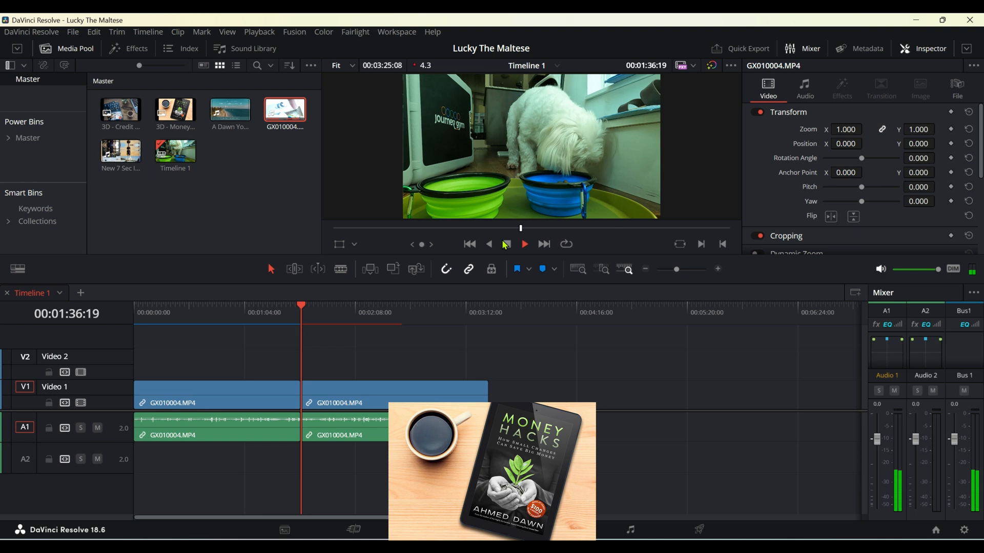
click(525, 244)
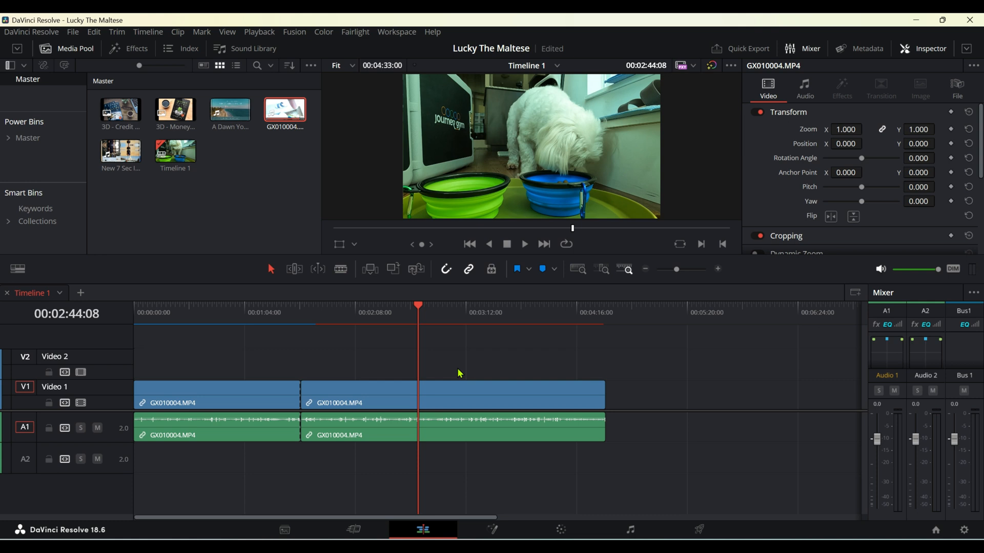
mouse_move(420, 382)
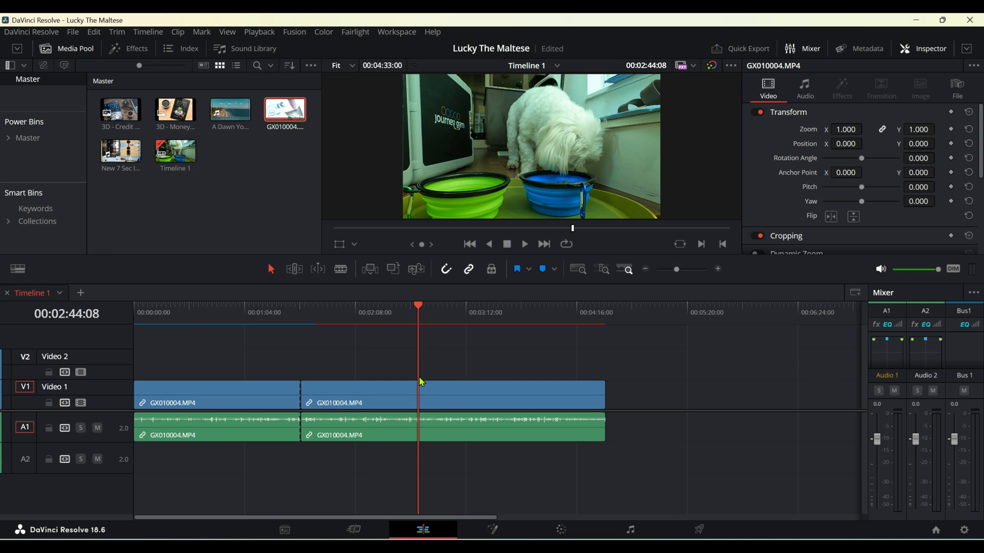
mouse_move(416, 430)
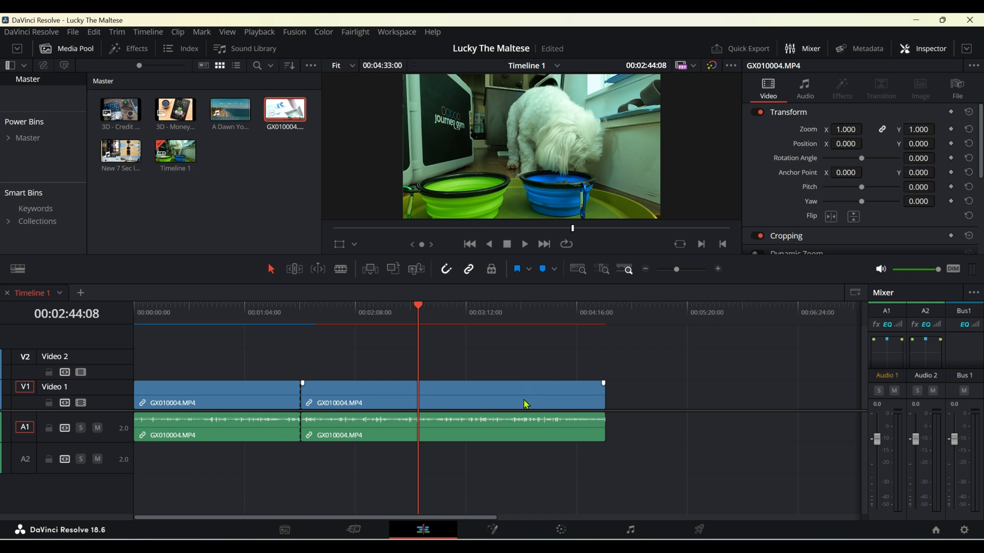
mouse_move(527, 401)
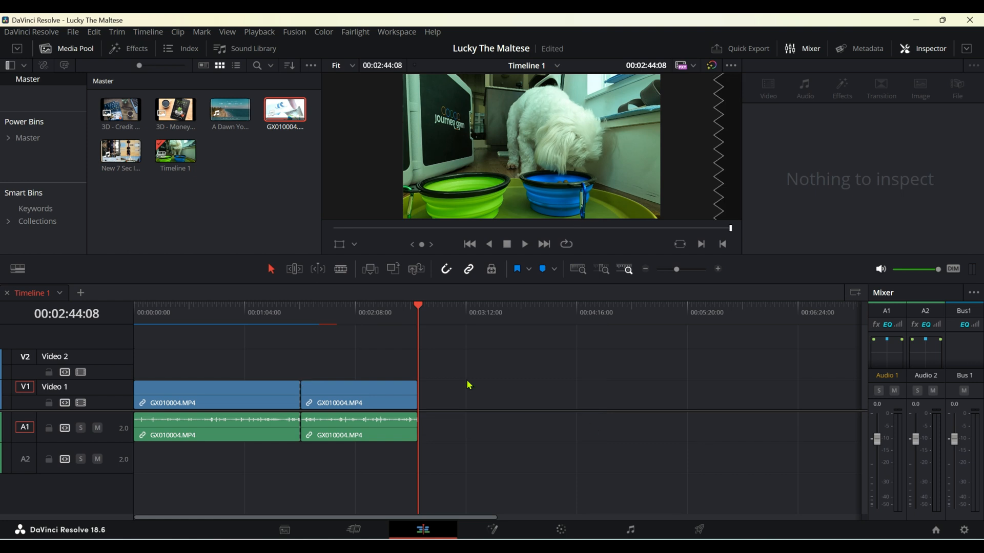
mouse_move(554, 396)
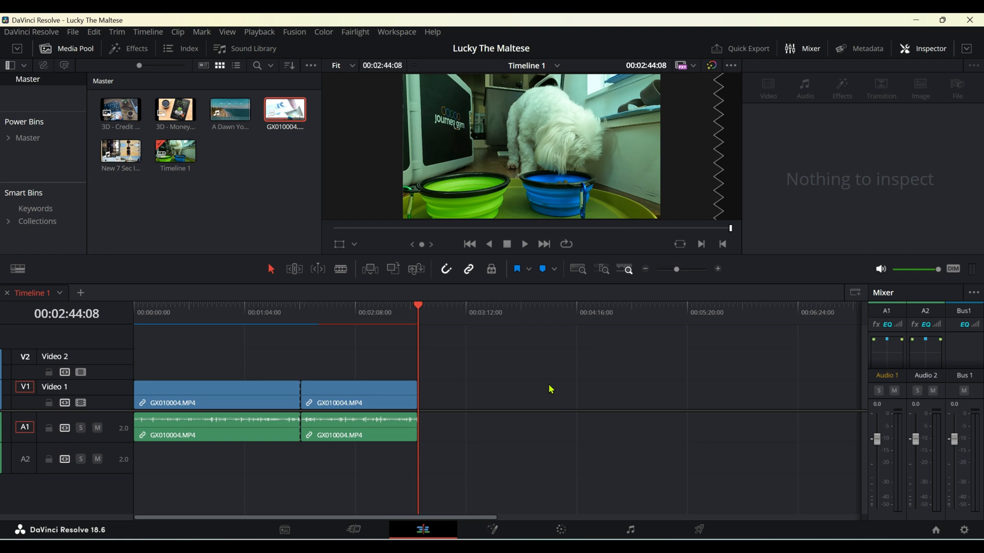
mouse_move(509, 390)
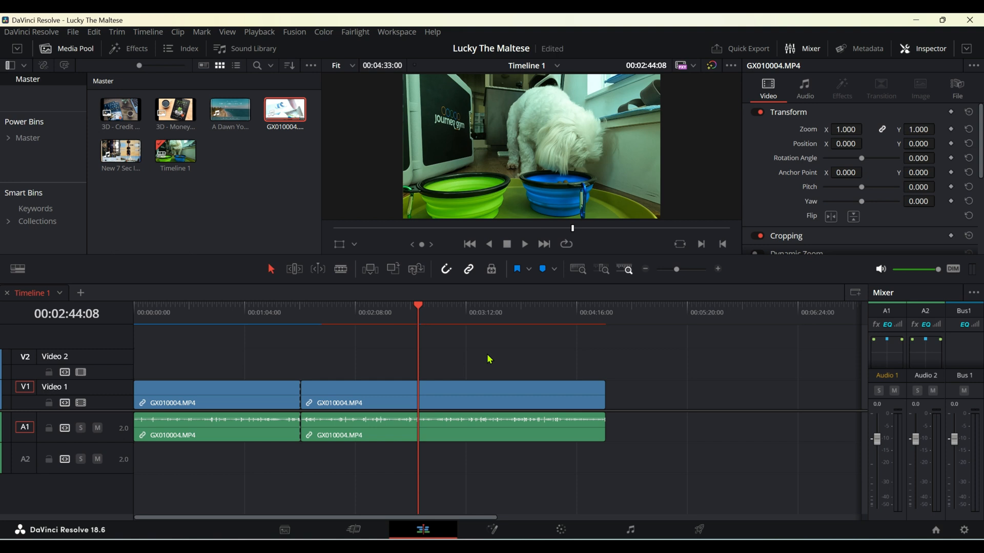
Select the second GX010004 dog clip on the timeline
click(355, 400)
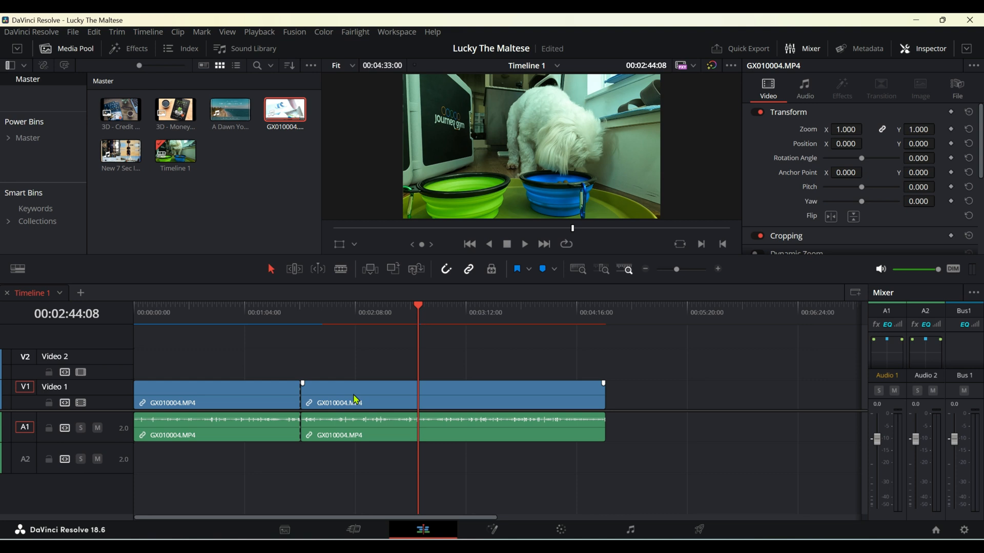
mouse_move(368, 396)
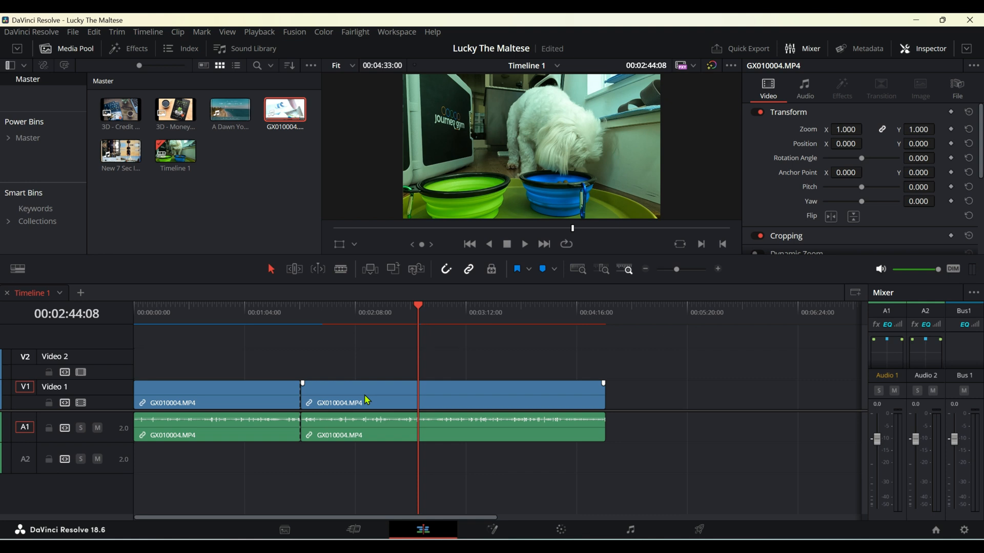
mouse_move(489, 401)
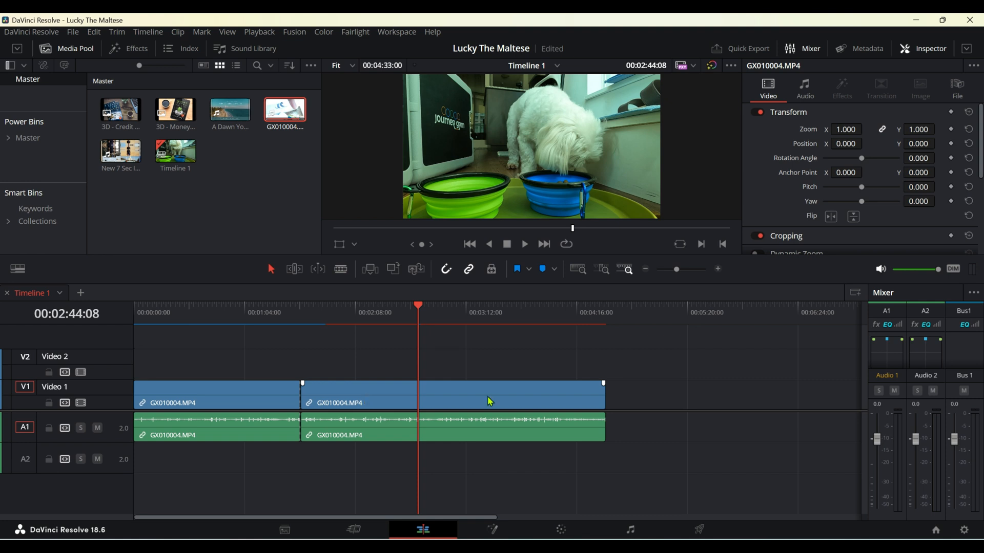
mouse_move(456, 401)
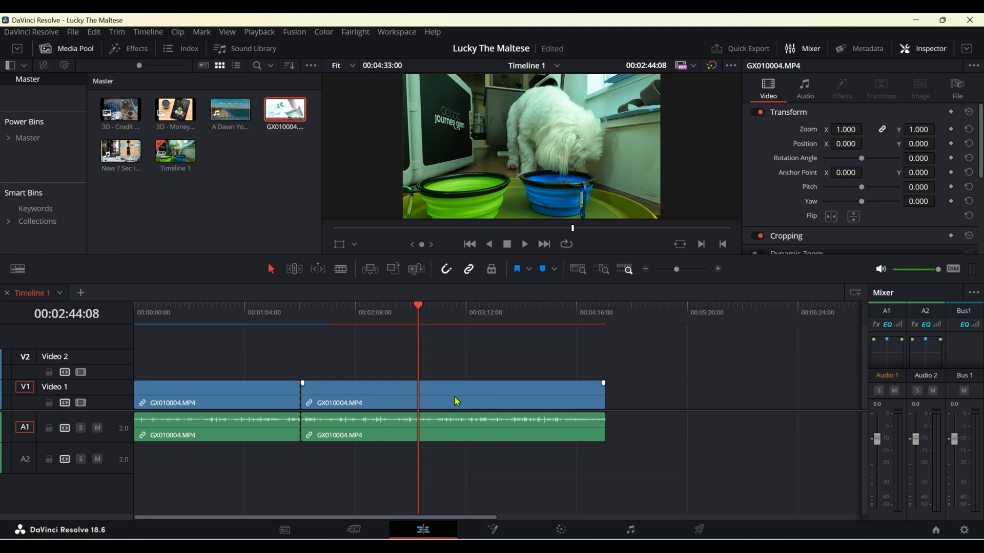
mouse_move(518, 400)
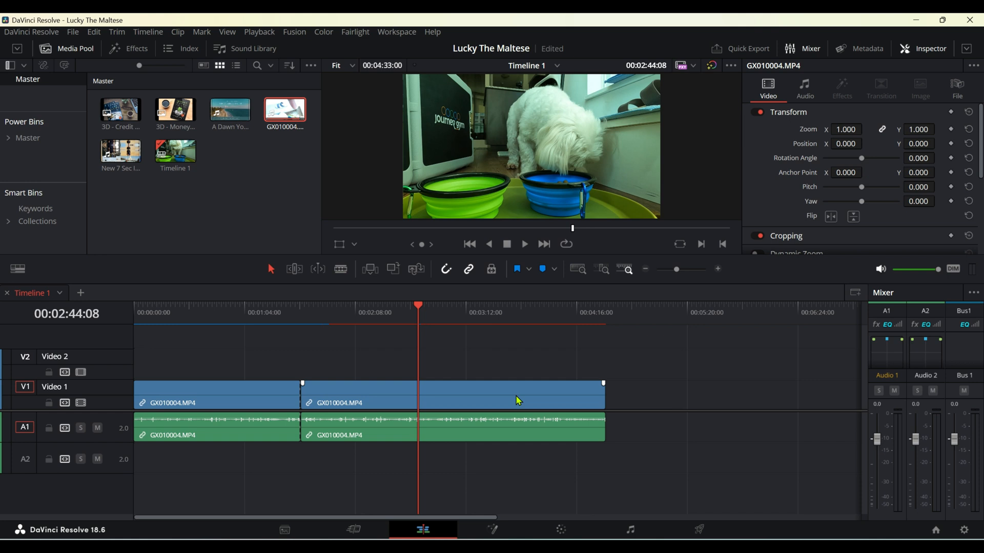
mouse_move(430, 378)
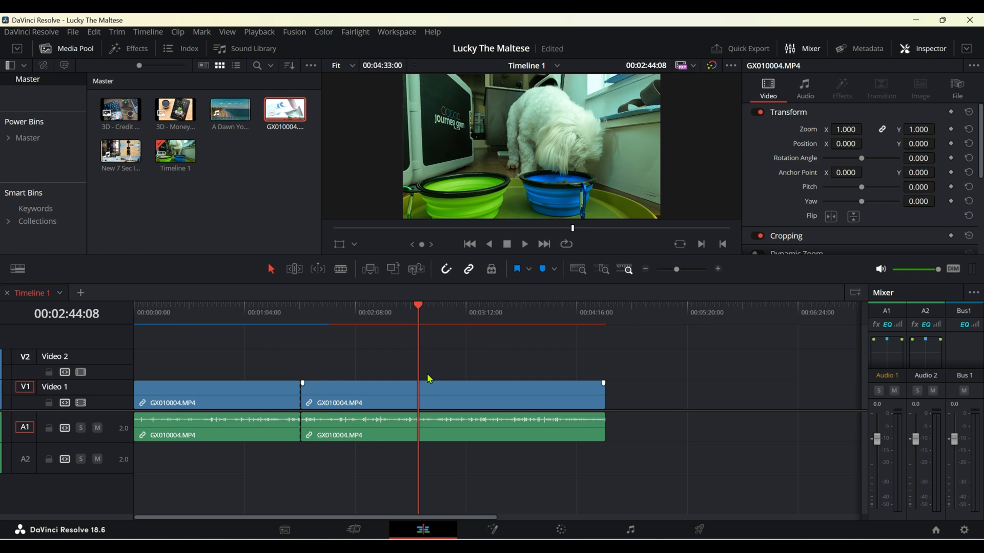